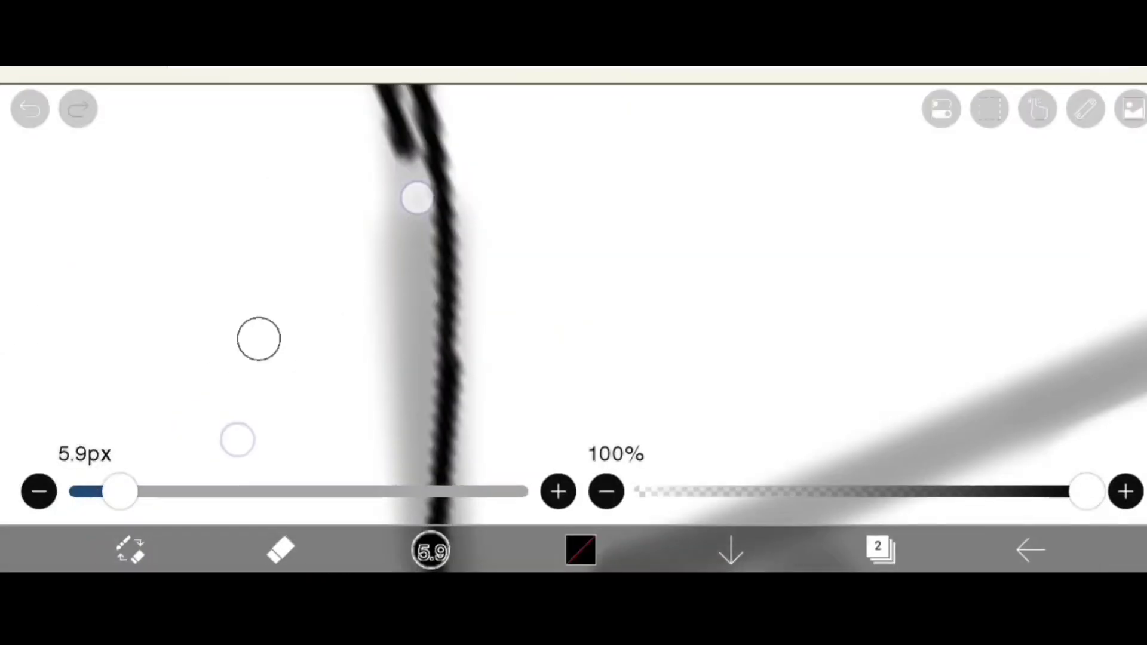
Ink straight black outlines for the table and wall over the sketch, cleaning stray line ends.
click(31, 109)
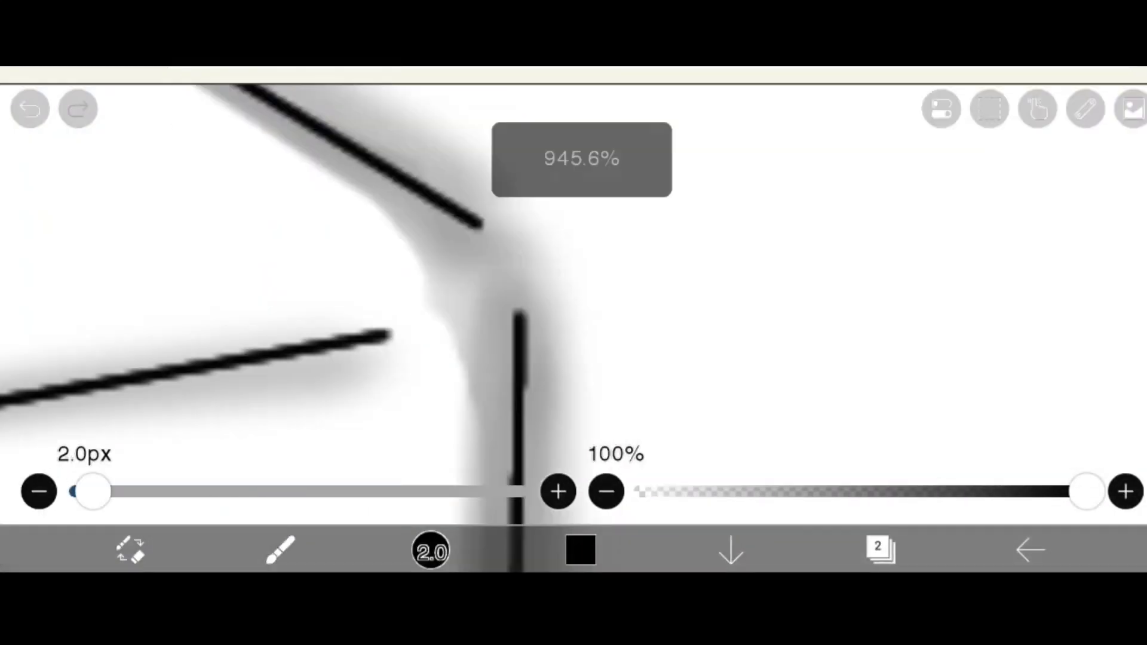
drag(93, 491, 286, 492)
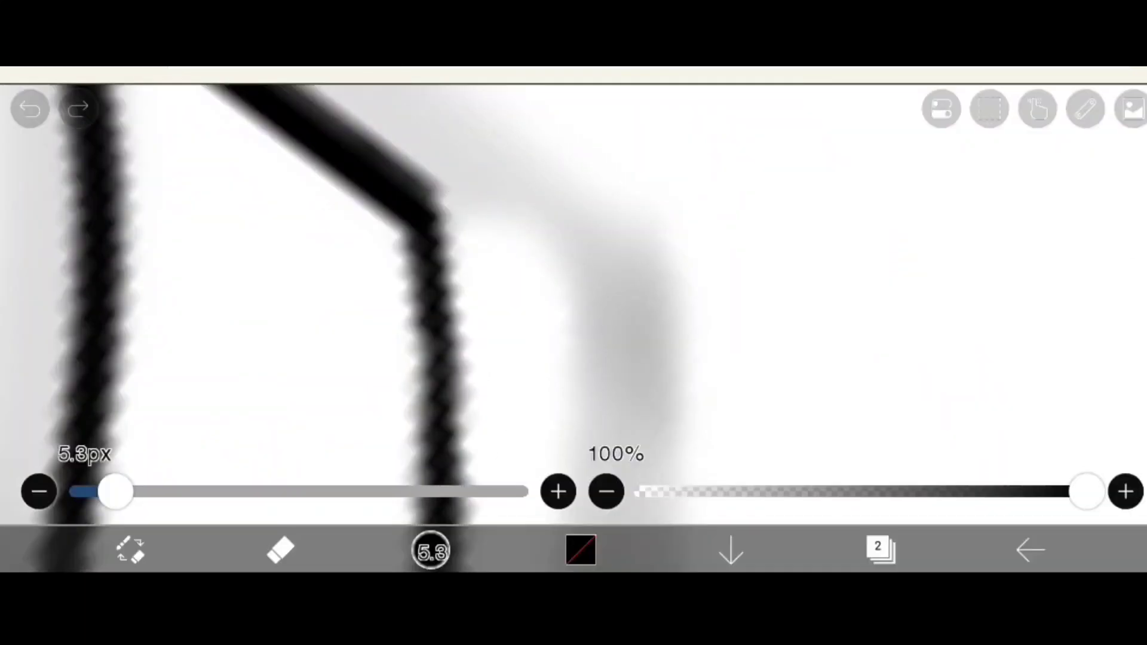
drag(110, 493, 179, 493)
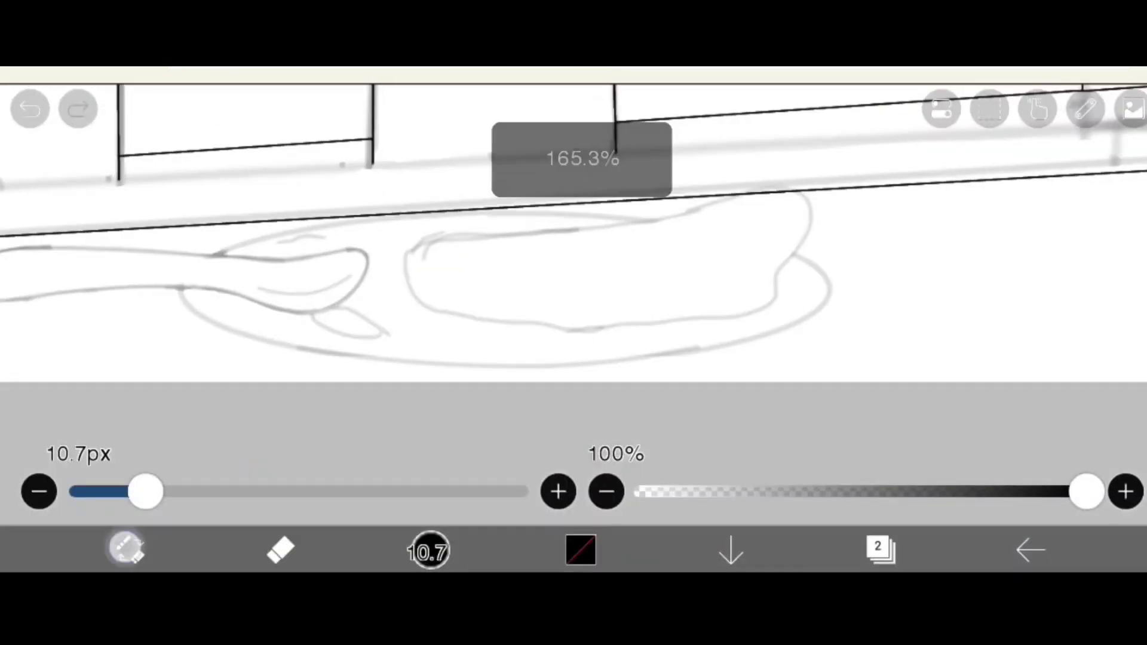
Ink the speech bubble outline and start its dialogue text entry.
drag(145, 491, 119, 492)
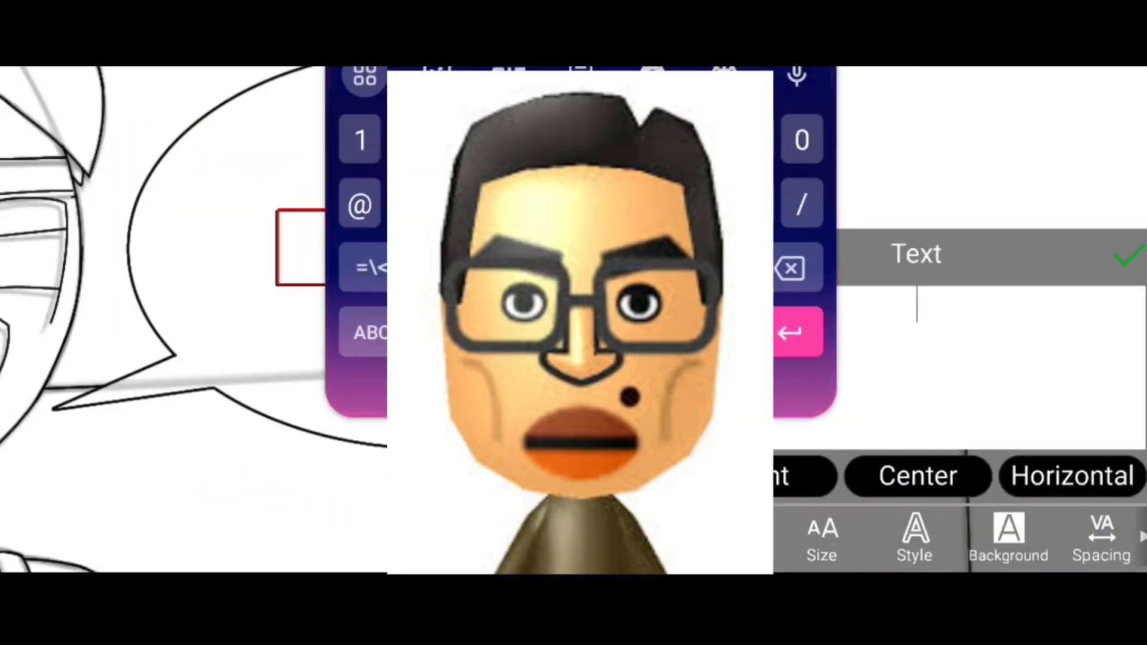
Confirm the dialogue line in the bubble and begin flat blue and brown fills.
click(822, 539)
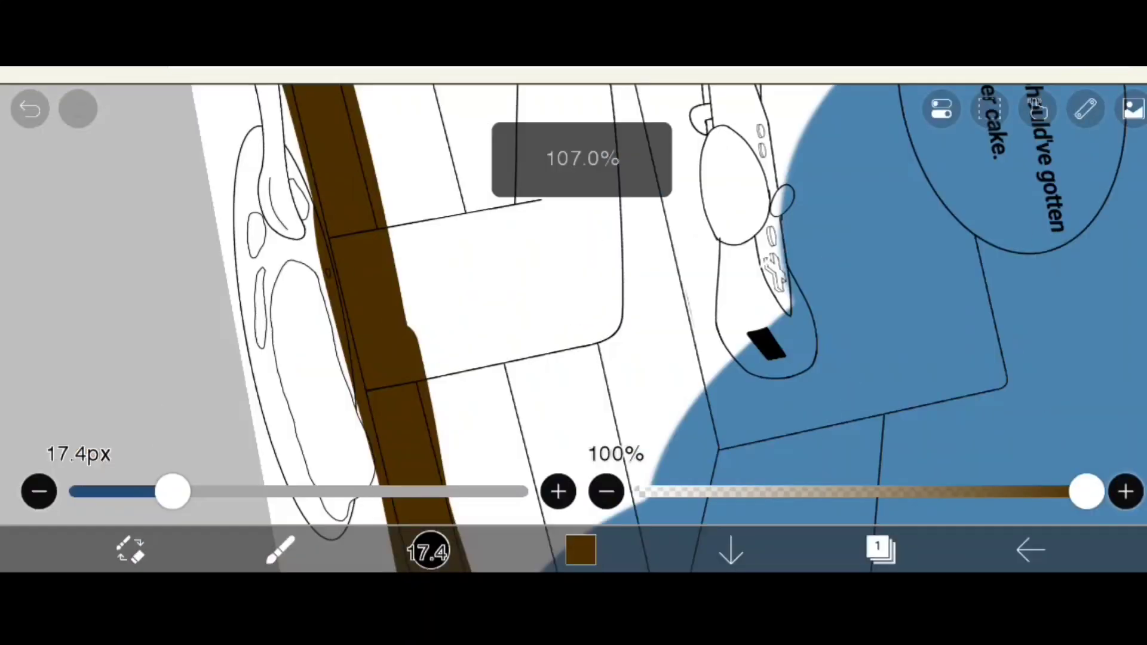
Flat-colour the table and background in browns and blues with lighter wood streaks.
click(581, 550)
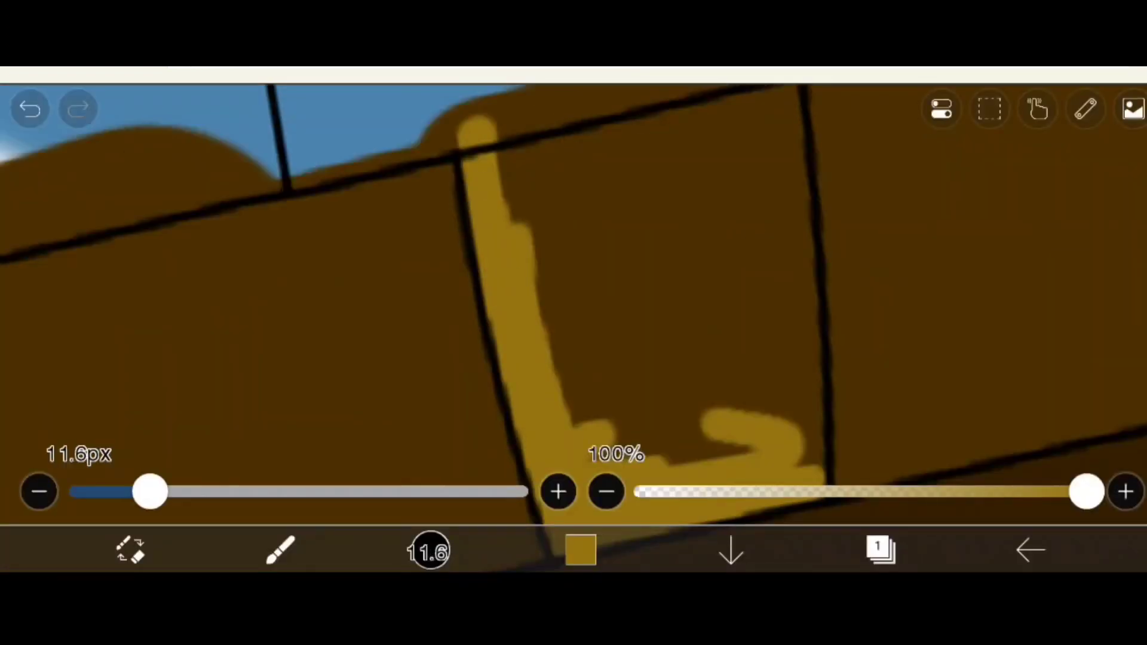
click(582, 549)
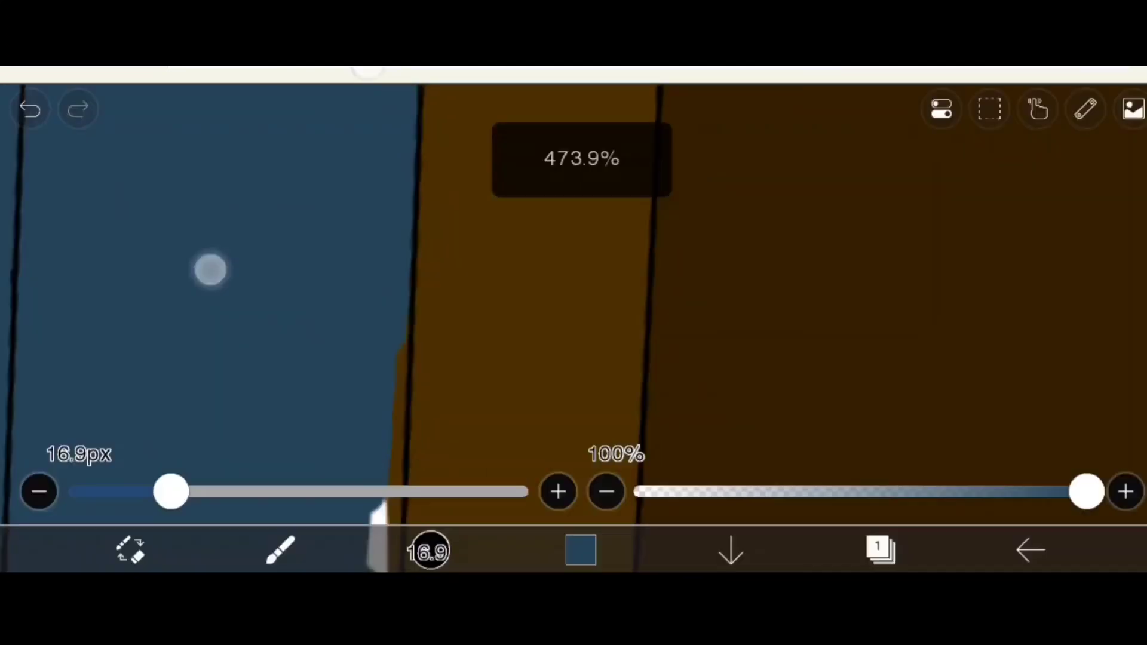
drag(172, 492, 212, 493)
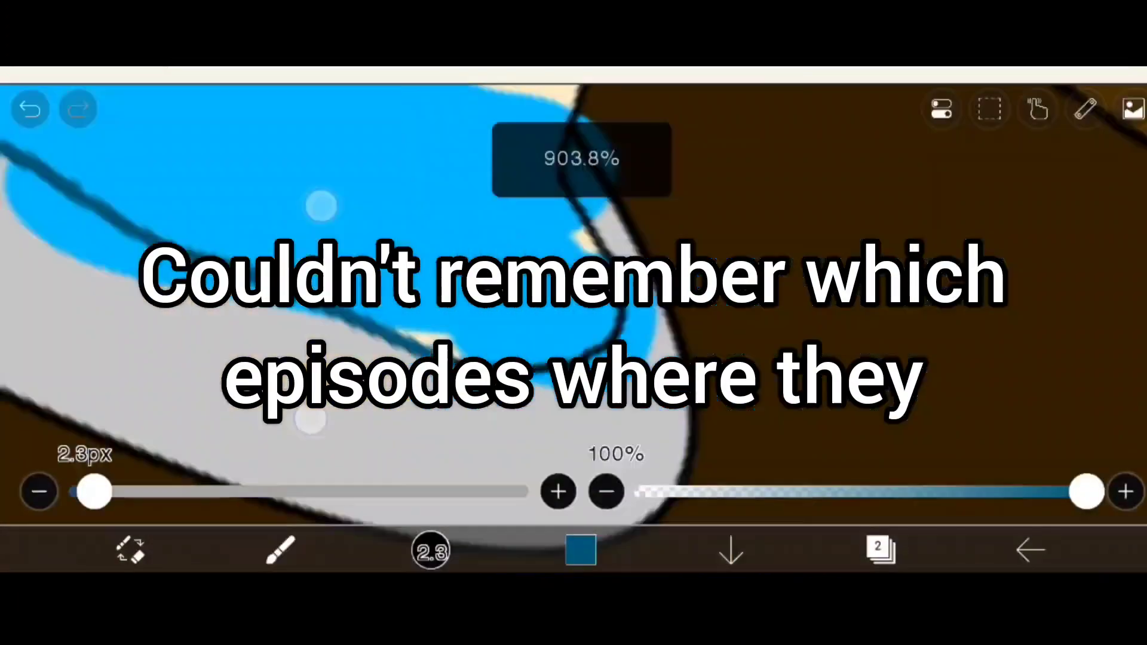
Fill the characters' skin, hair, blue clothing and pink mouths with flat colours.
click(31, 109)
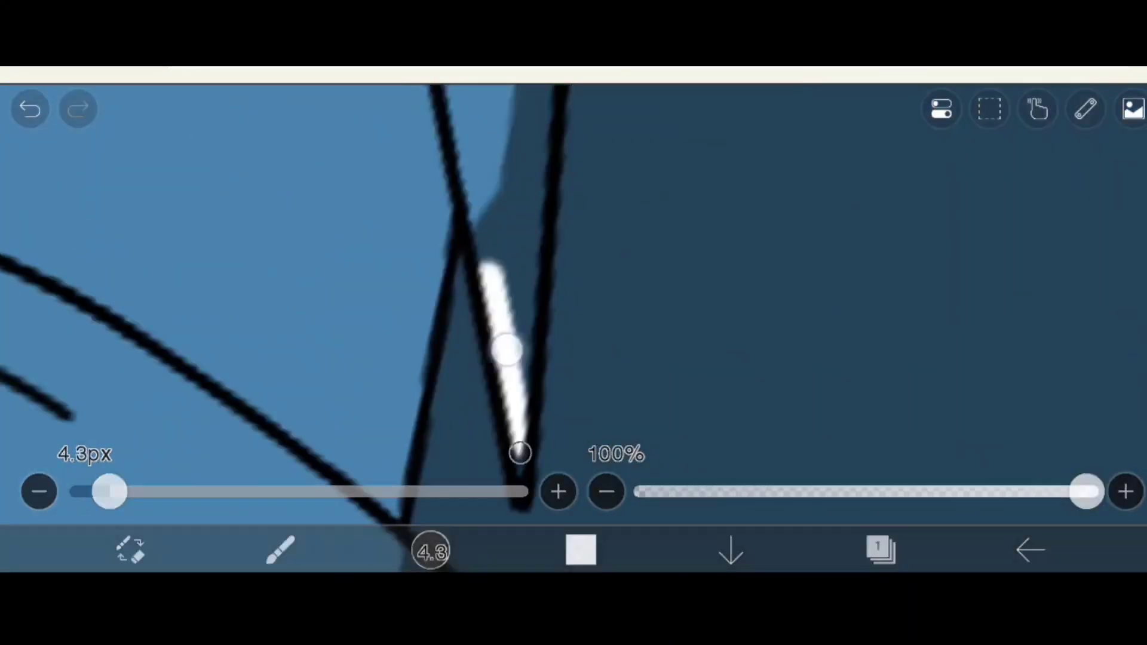
click(30, 109)
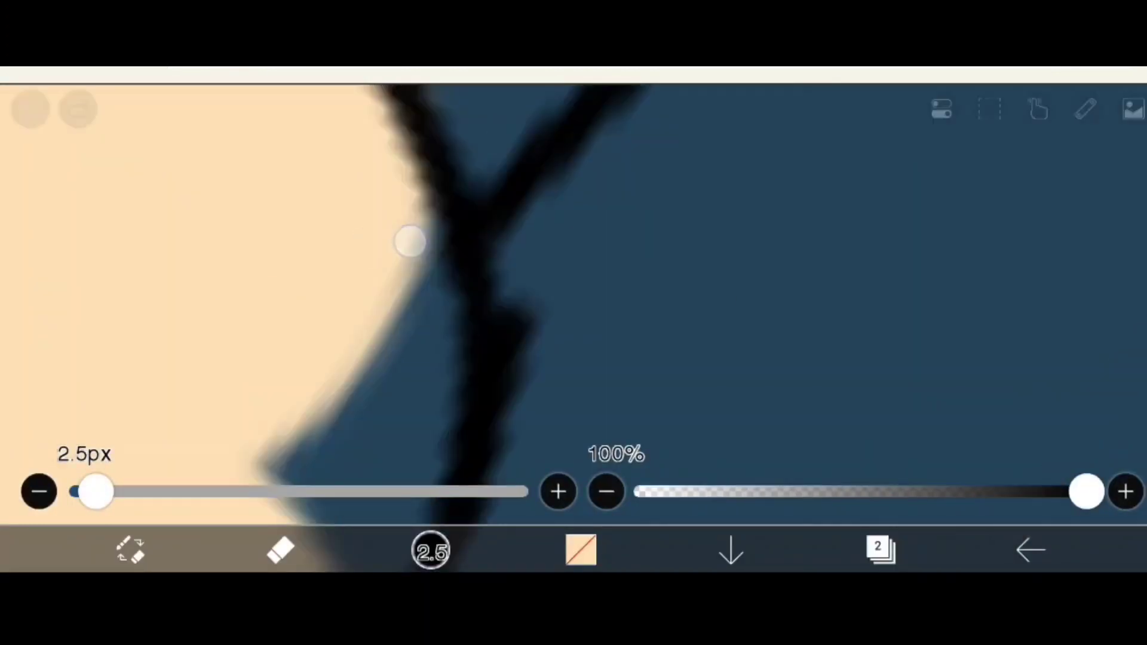
click(879, 549)
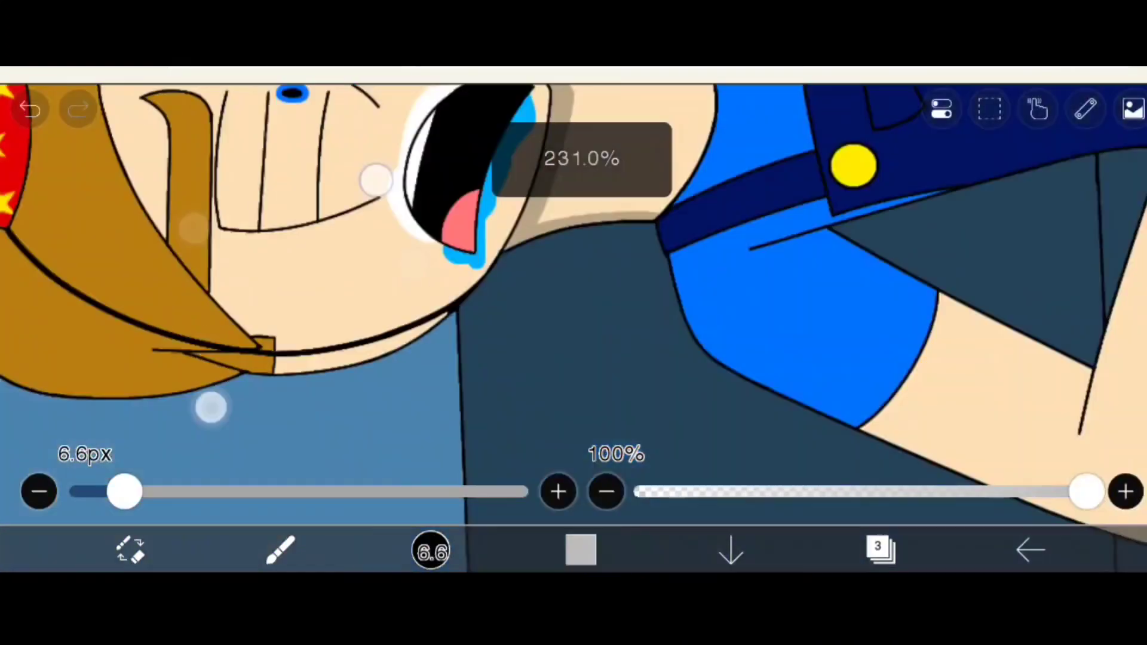
Paint darker blue shadow shapes on the background and undo one unwanted stroke.
click(31, 109)
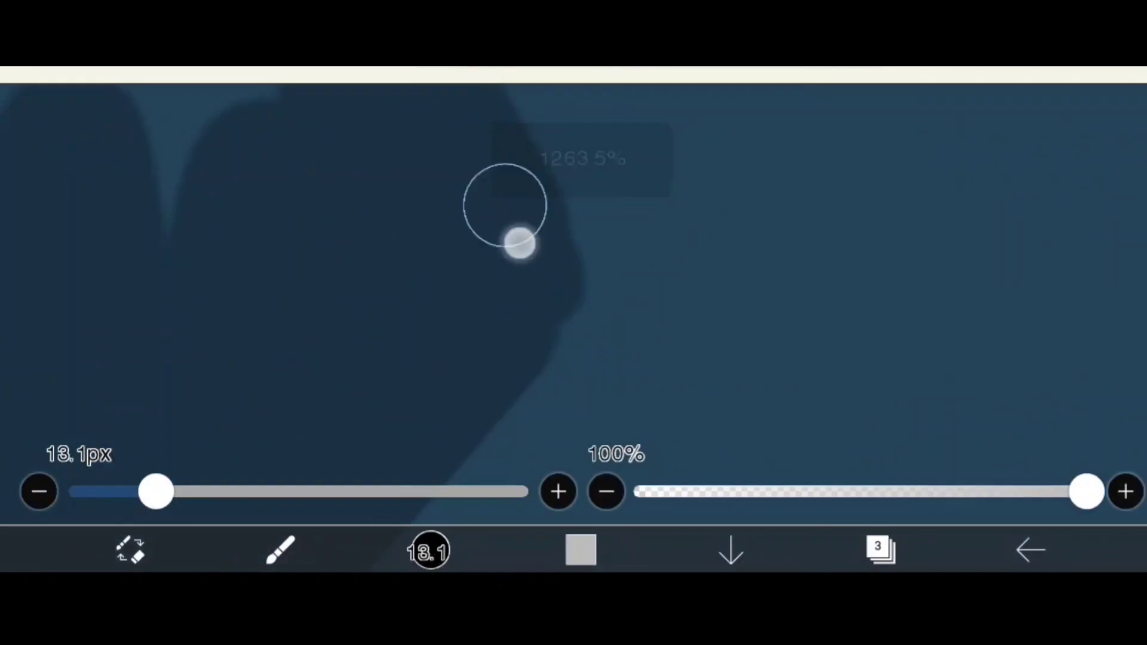
click(27, 109)
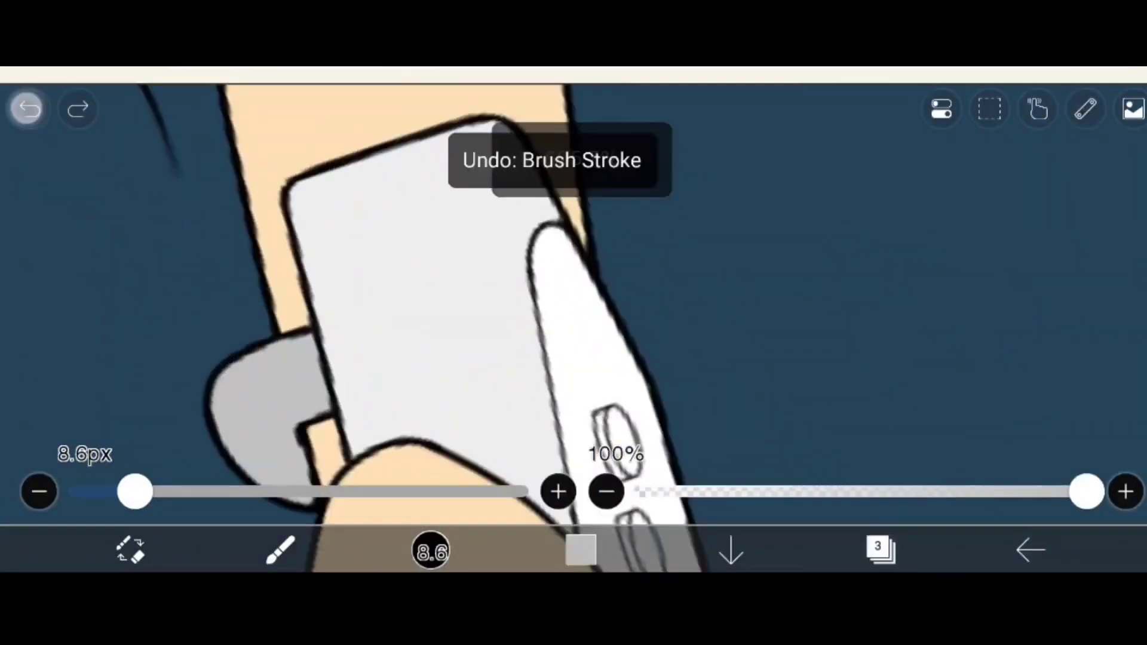